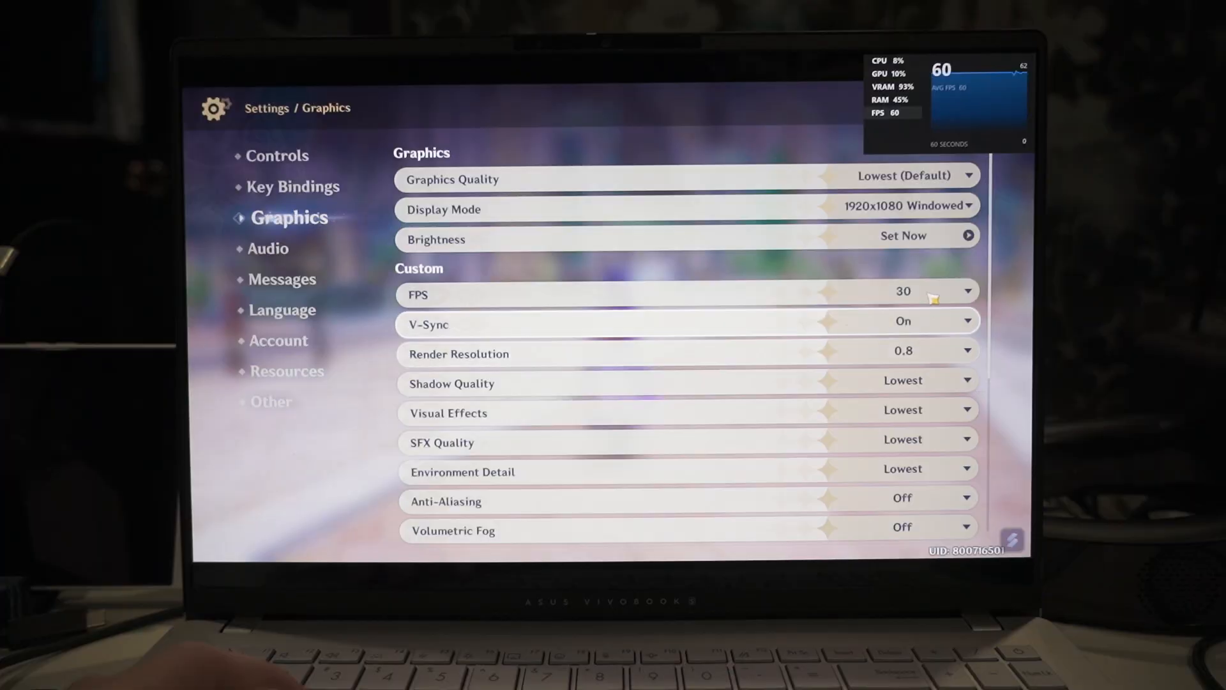
Switch Genshin Impact's Graphics Quality from Custom to a different preset.
scroll("down", 3)
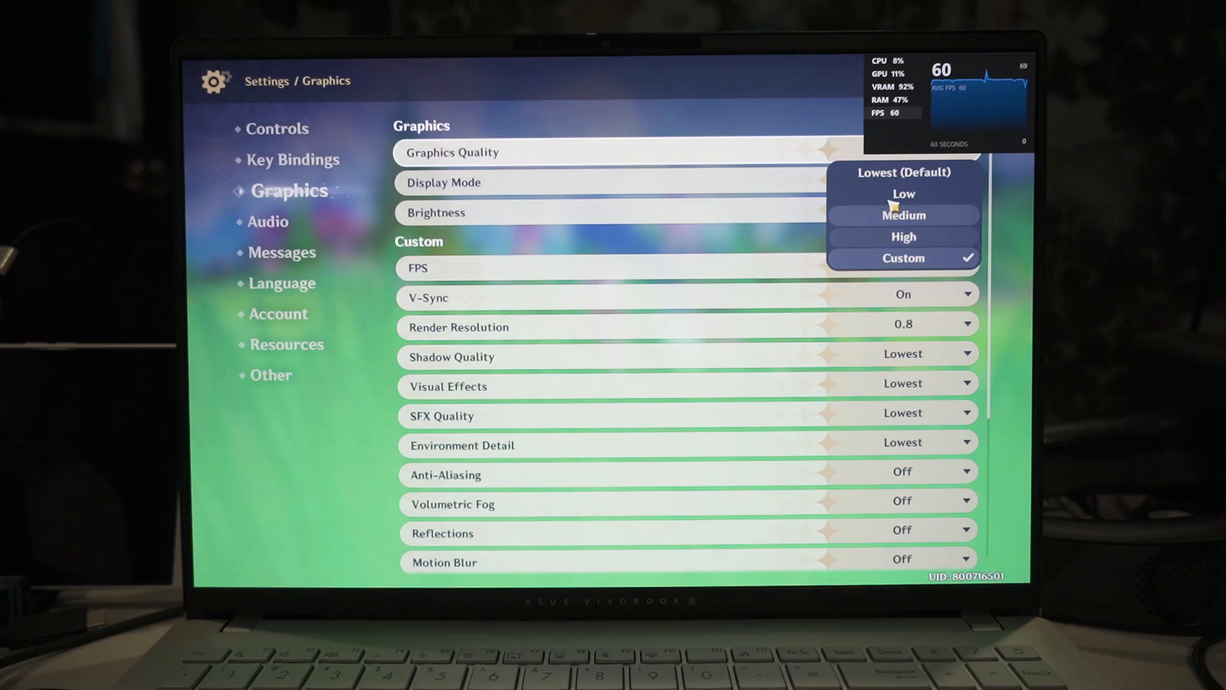
left_click(902, 215)
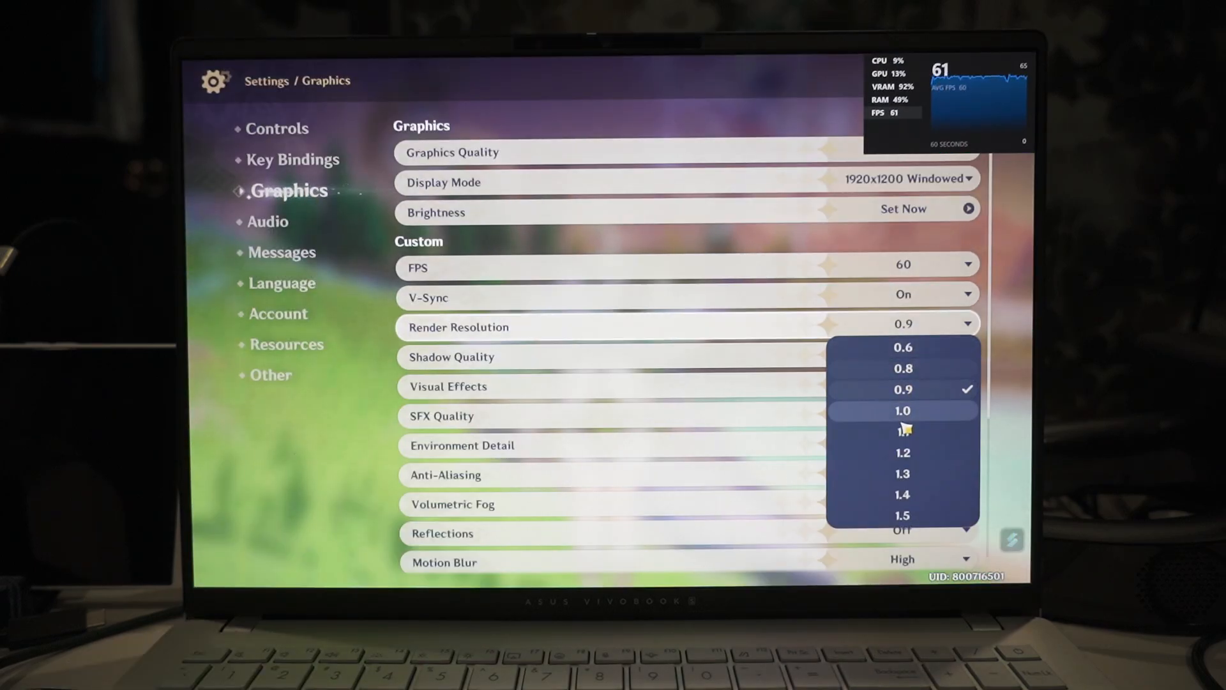
Set Genshin Impact's render resolution higher than 0.9, e.g. 1.0 or 1.1.
left_click(902, 411)
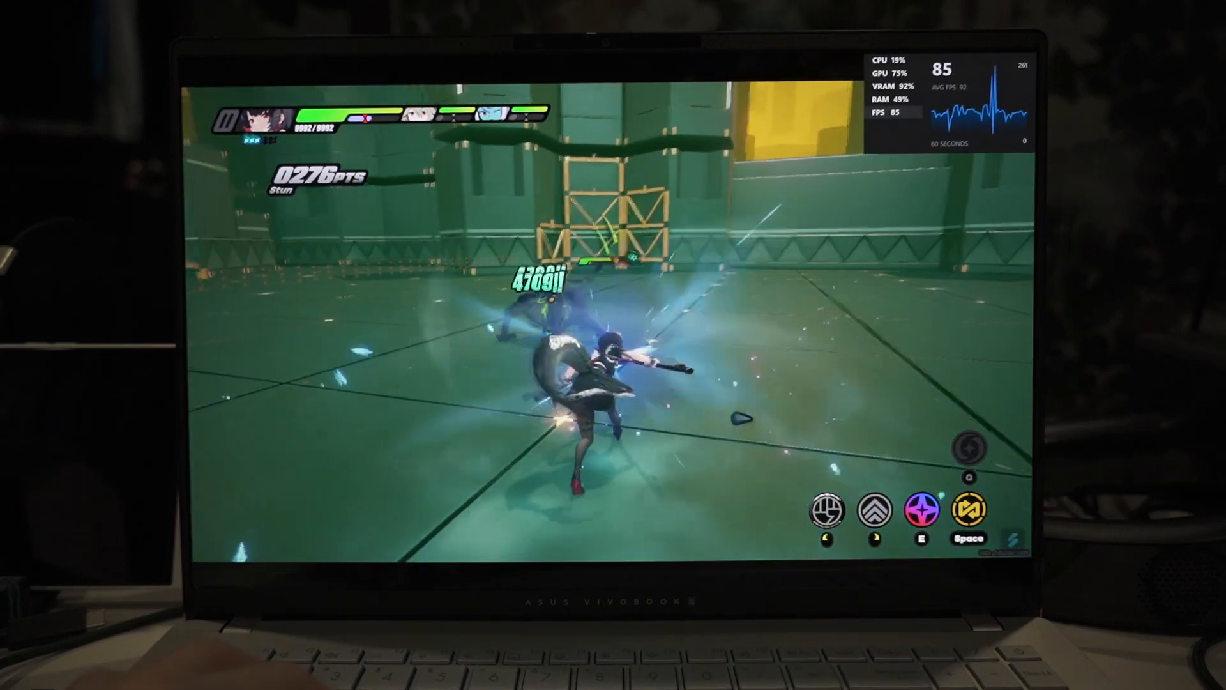
Use the E skill against an enemy in Zenless Zone Zero's combat arena.
key("e")
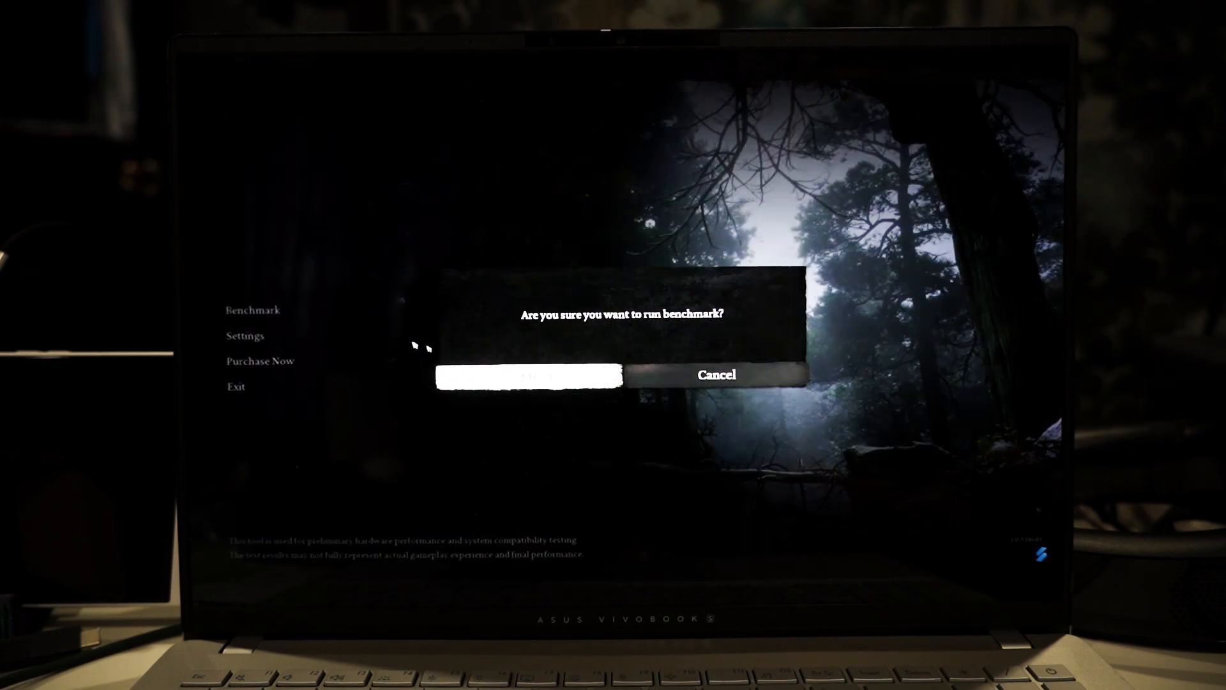
Confirm running the Black Myth: Wukong benchmark.
left_click(529, 373)
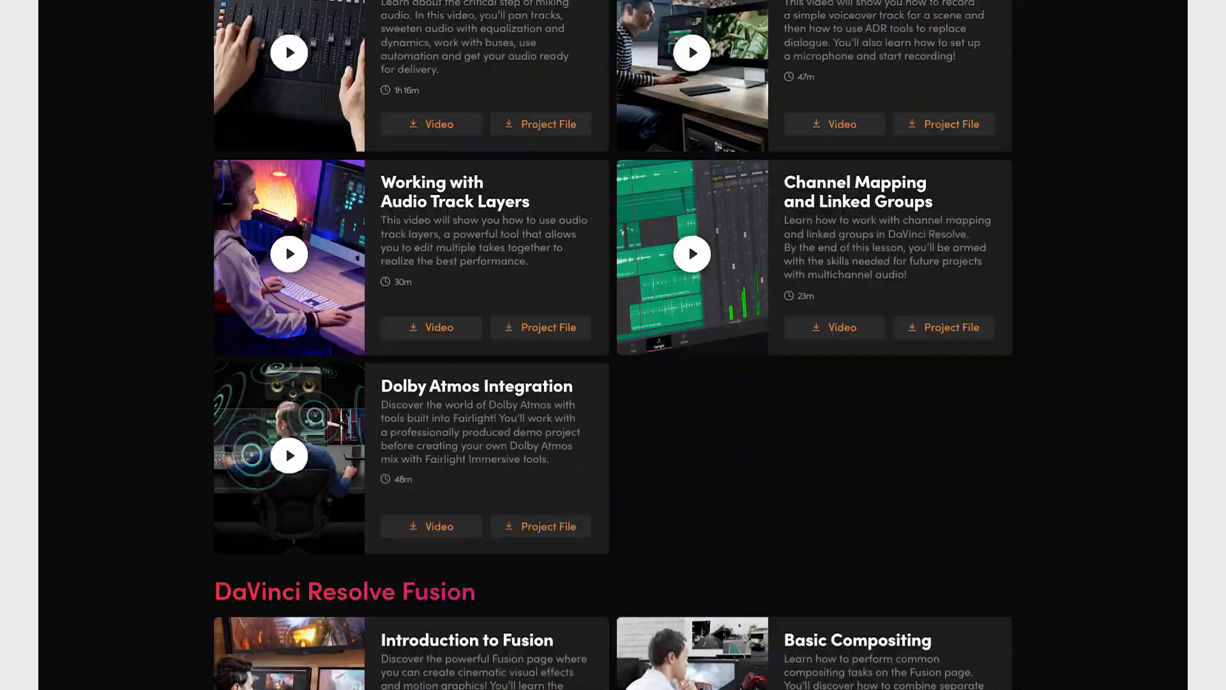
Scroll past the Fairlight lessons to the Training Books section.
scroll("down", 3)
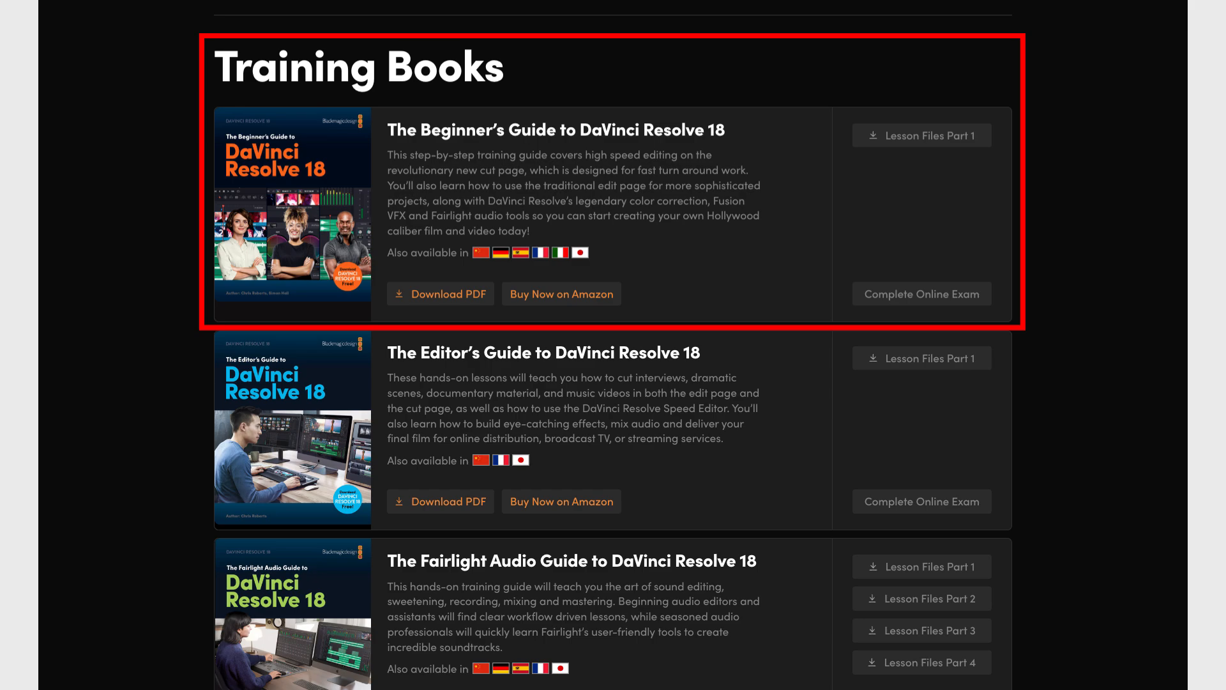